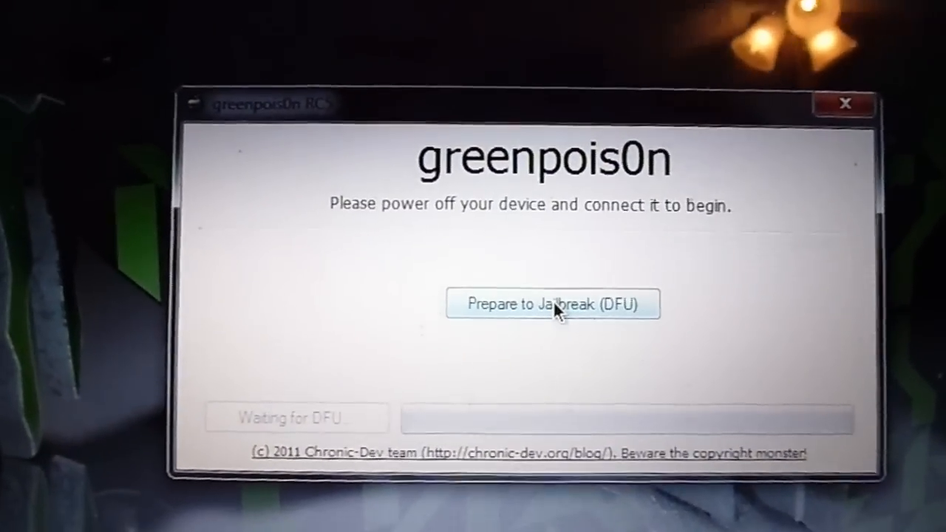
- Run 'Prepare to Jailbreak (DFU)' until the device is reported ready to jailbreak
click(553, 303)
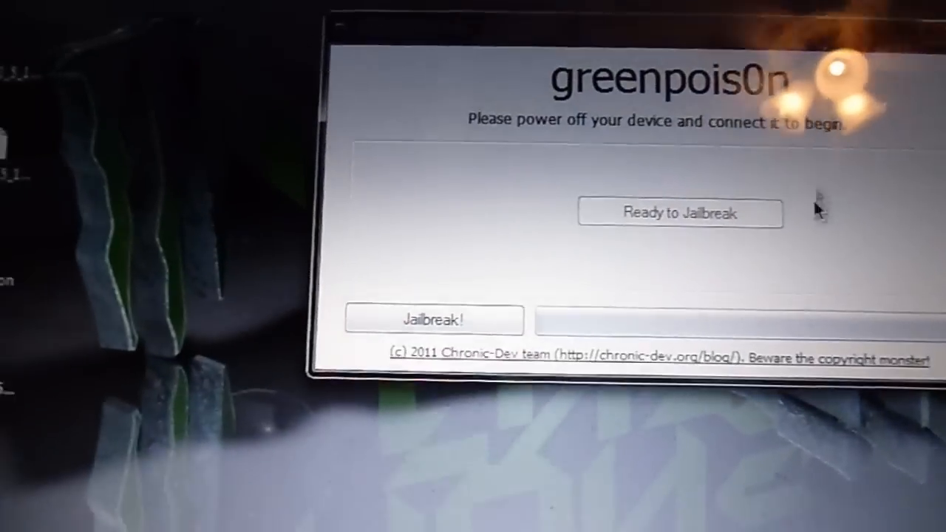
- Launch 'Jailbreak!' so greenpois0n reports 'Jailbreaking...' on the device
click(431, 319)
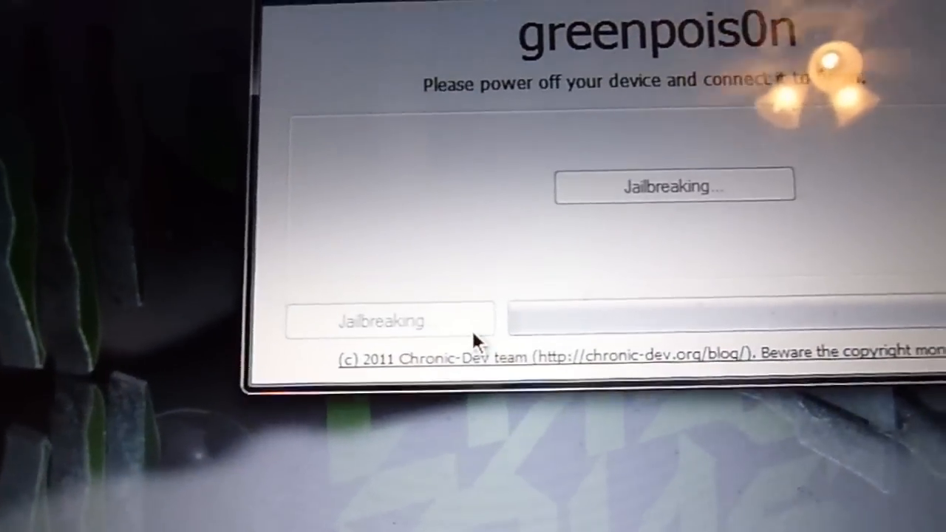